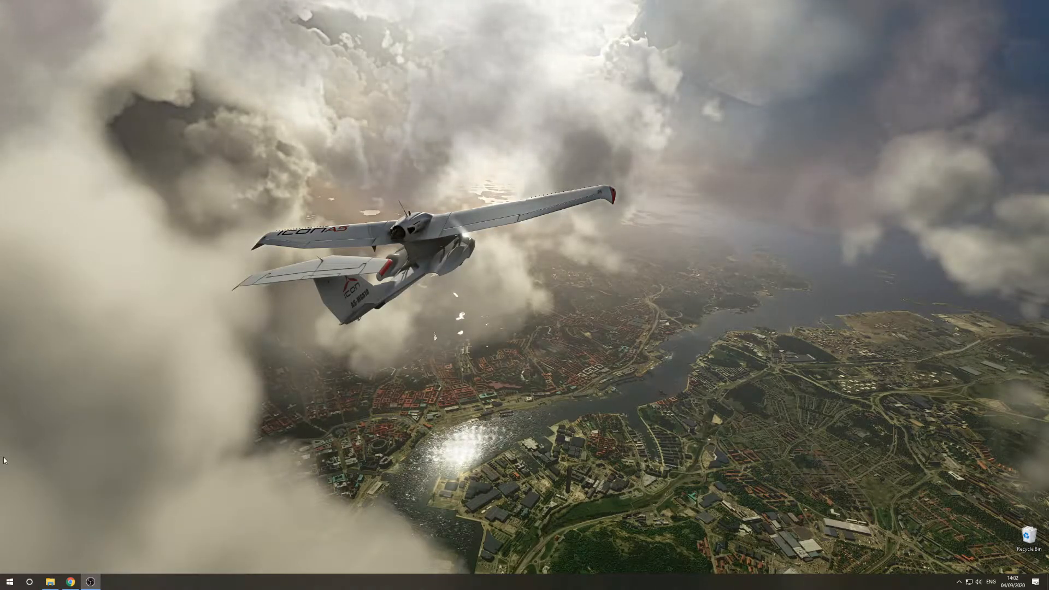
mouse_move(126, 424)
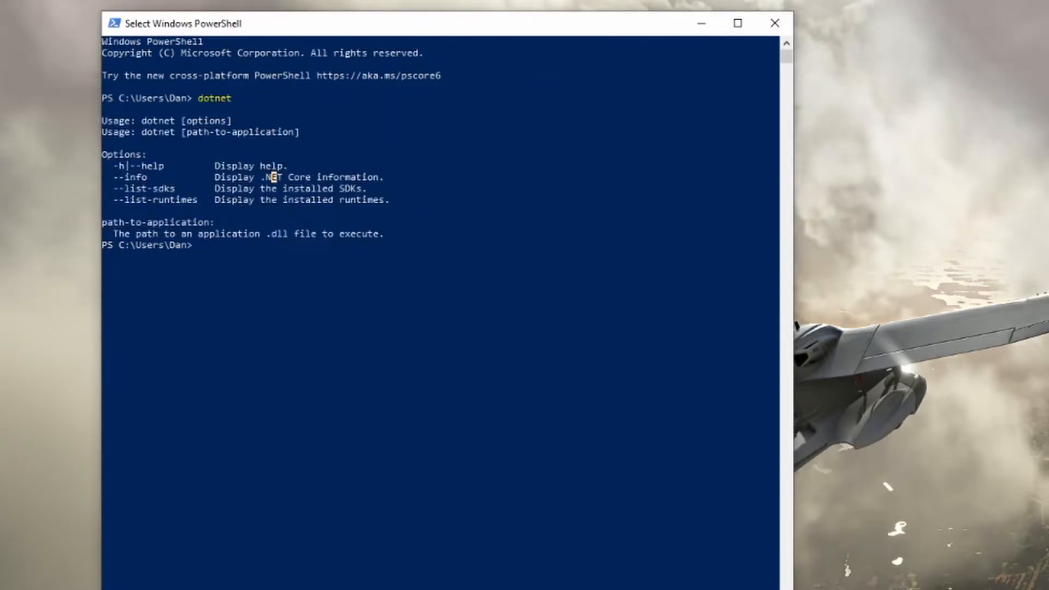
left_click(9, 581)
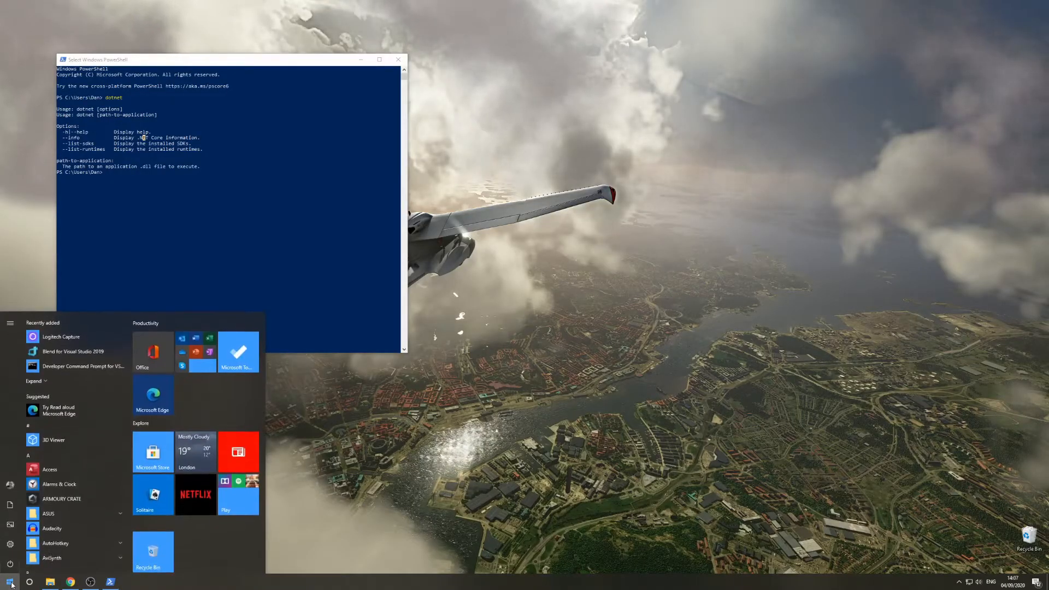
type("environ")
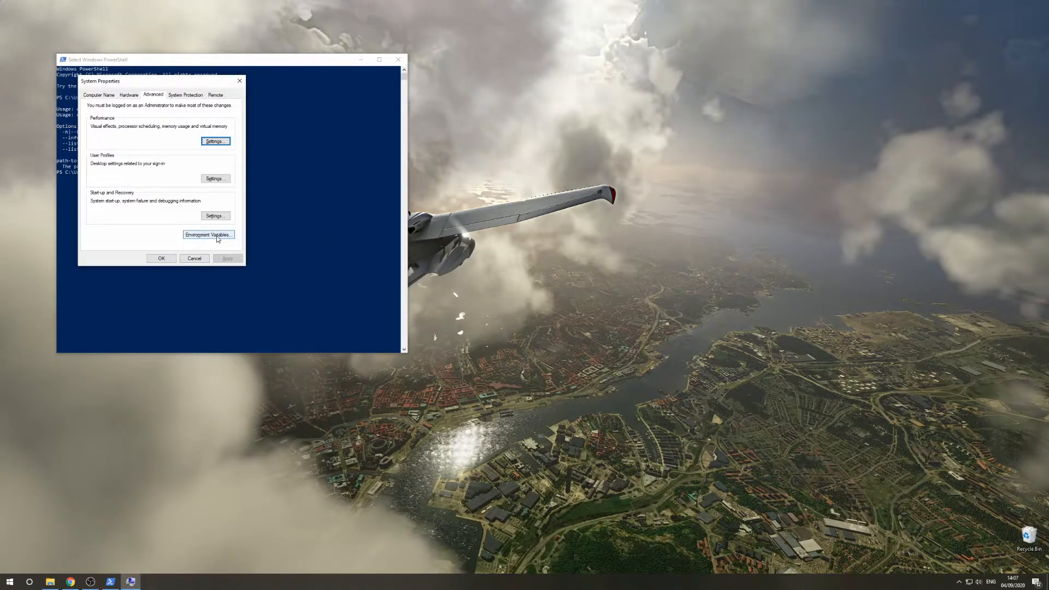
left_click(209, 235)
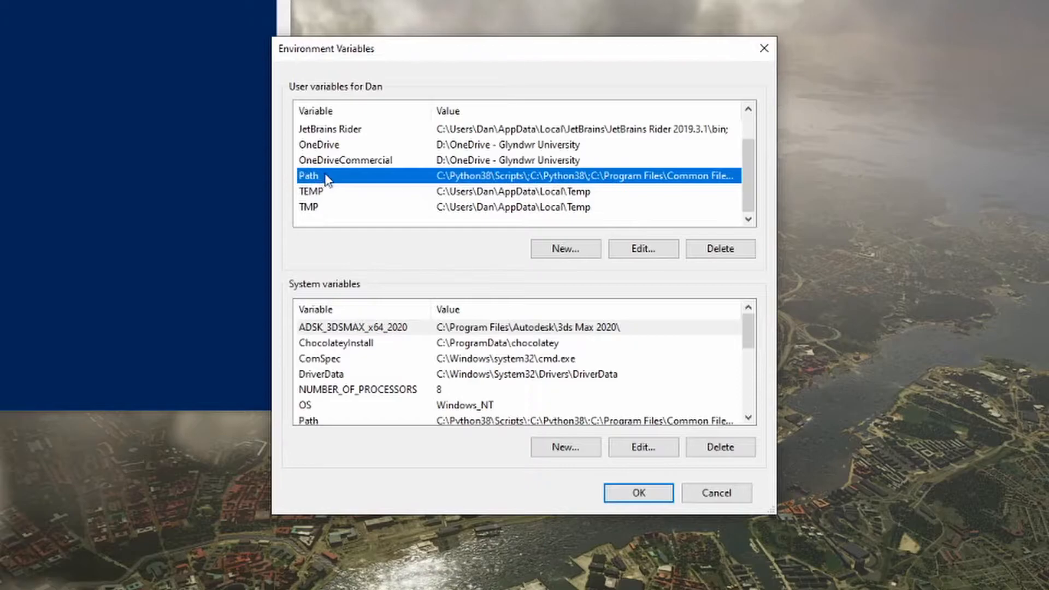
left_click(642, 248)
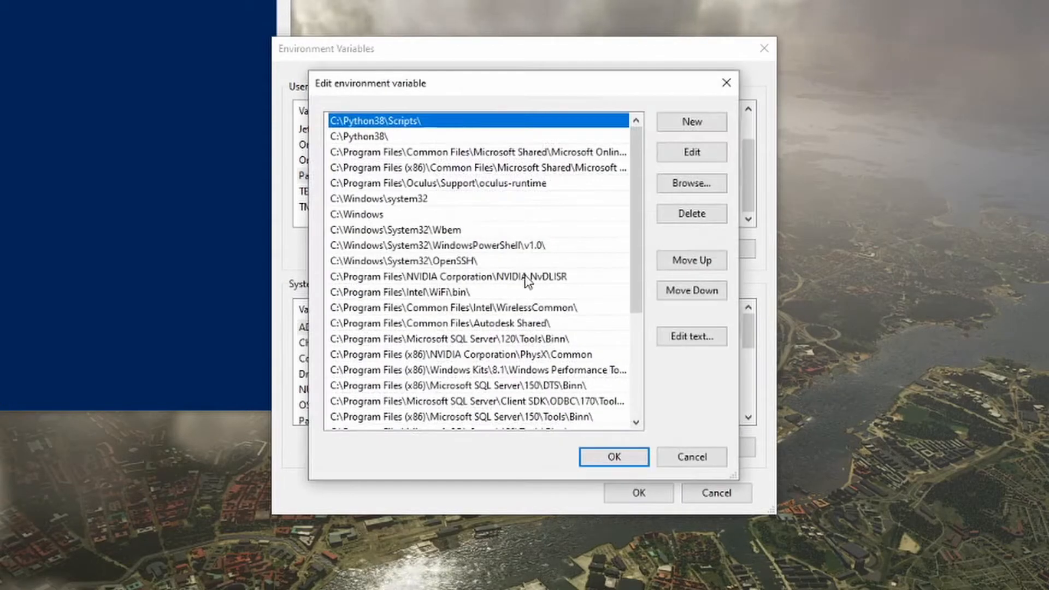
scroll("down", 3)
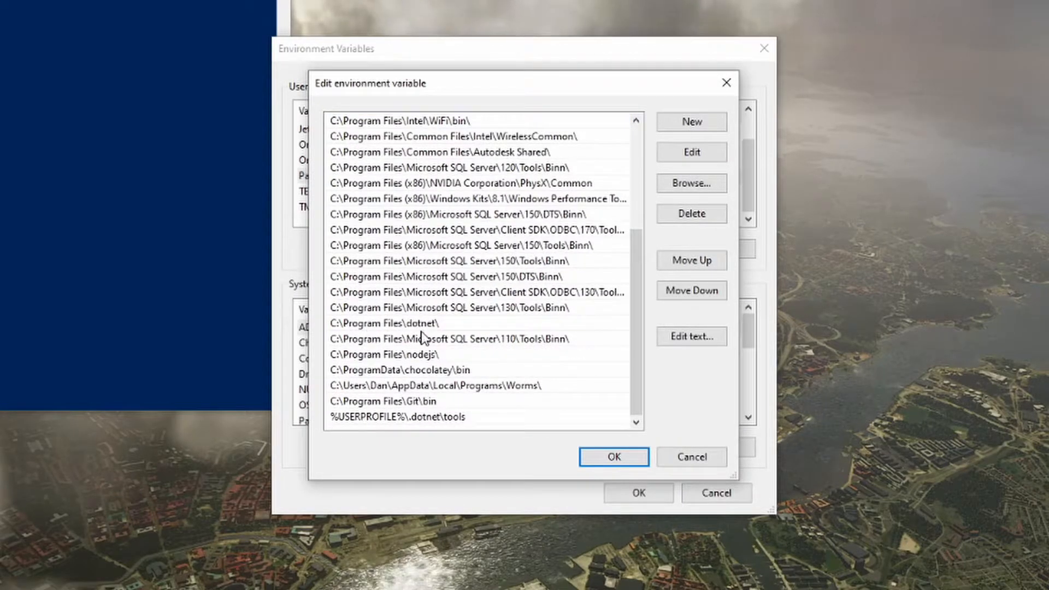
left_click(385, 323)
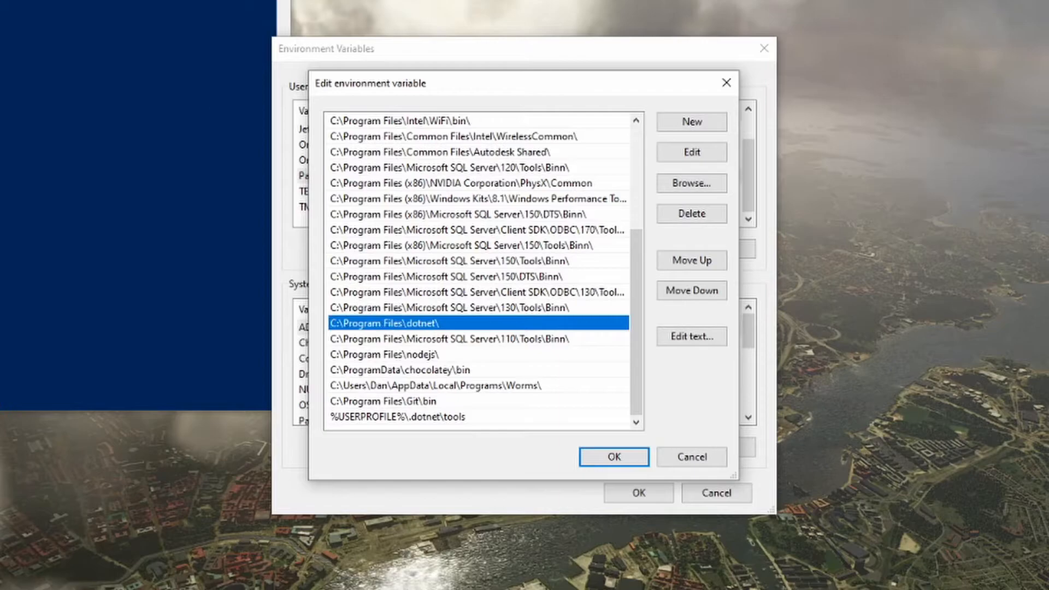
mouse_move(567, 241)
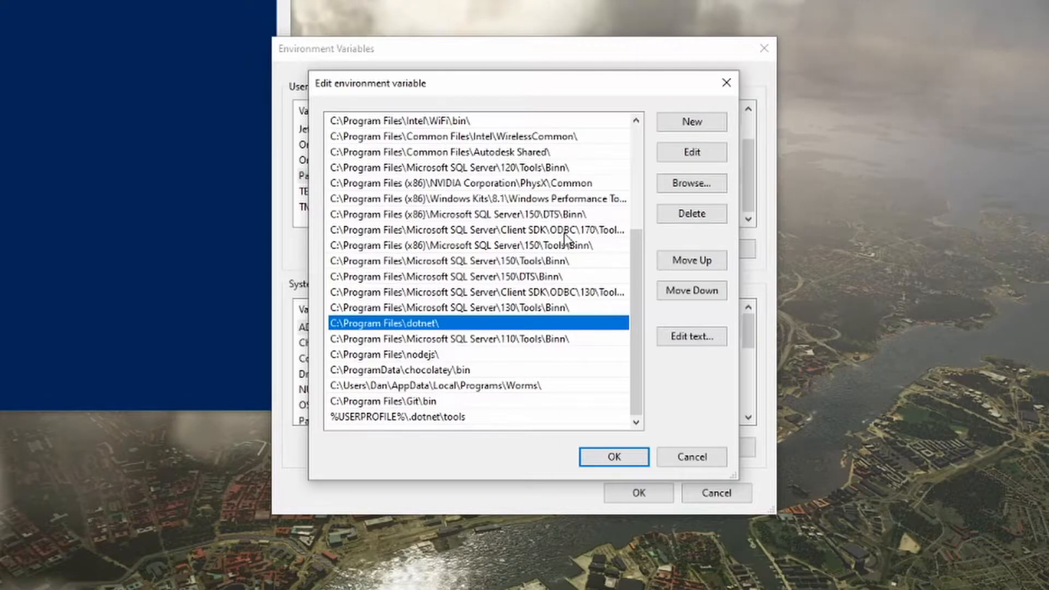
left_click(691, 182)
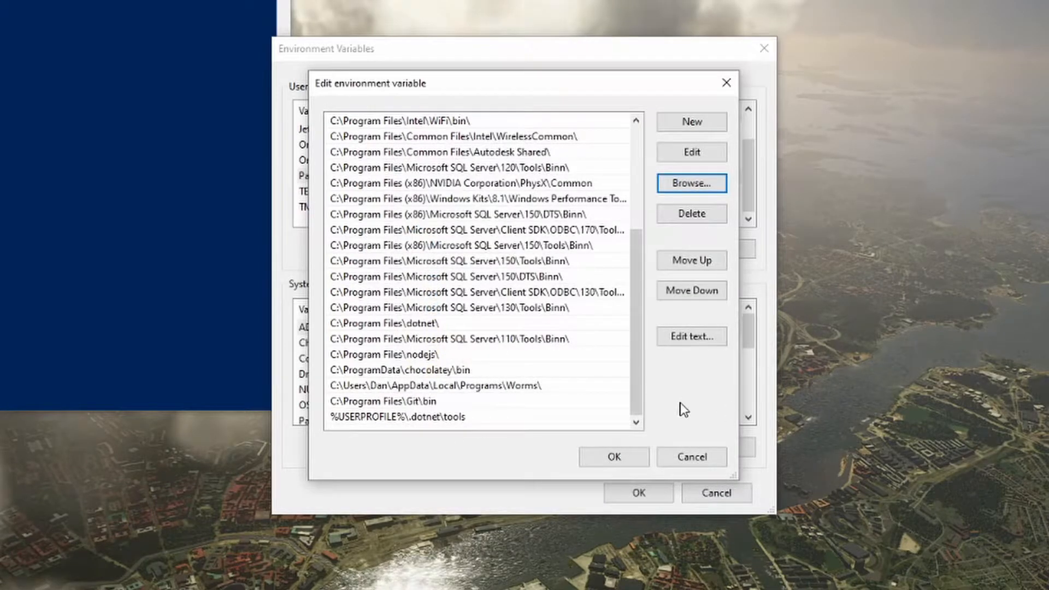
left_click(613, 457)
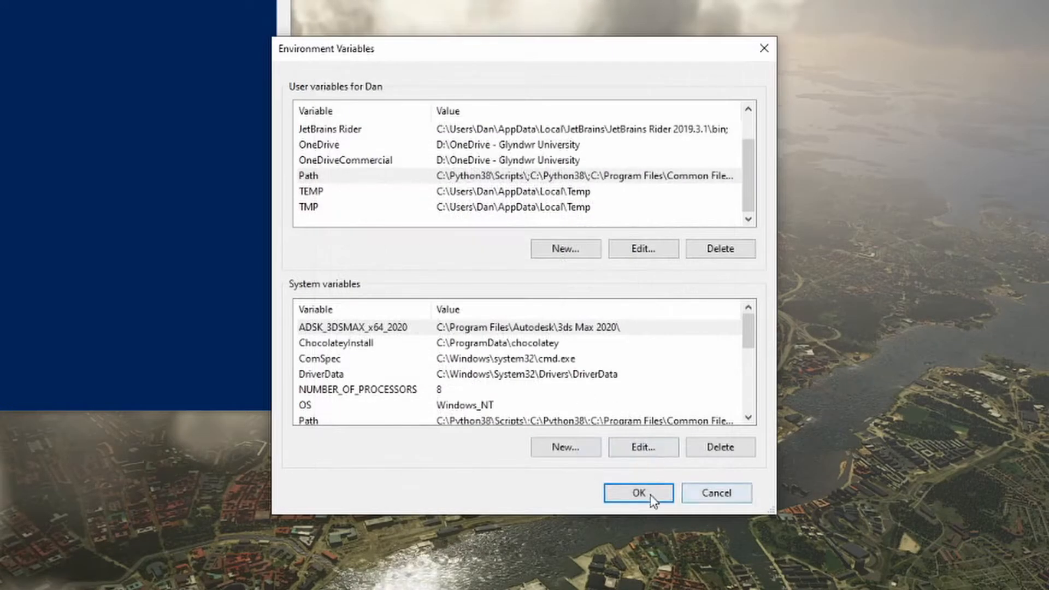
left_click(637, 493)
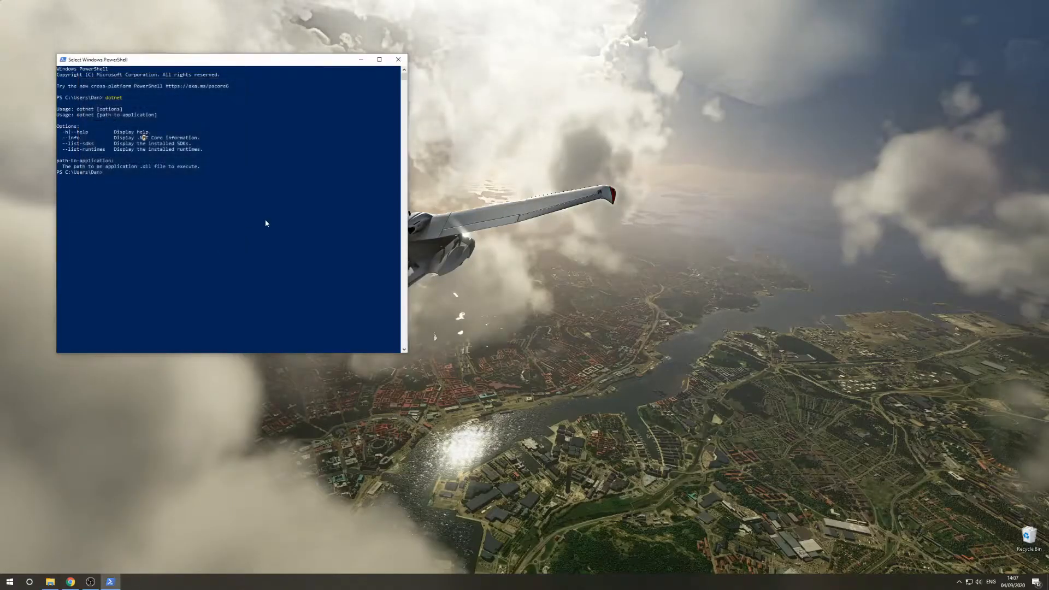
Restart PowerShell, run dotnet again, and enlarge the window.
left_click(398, 59)
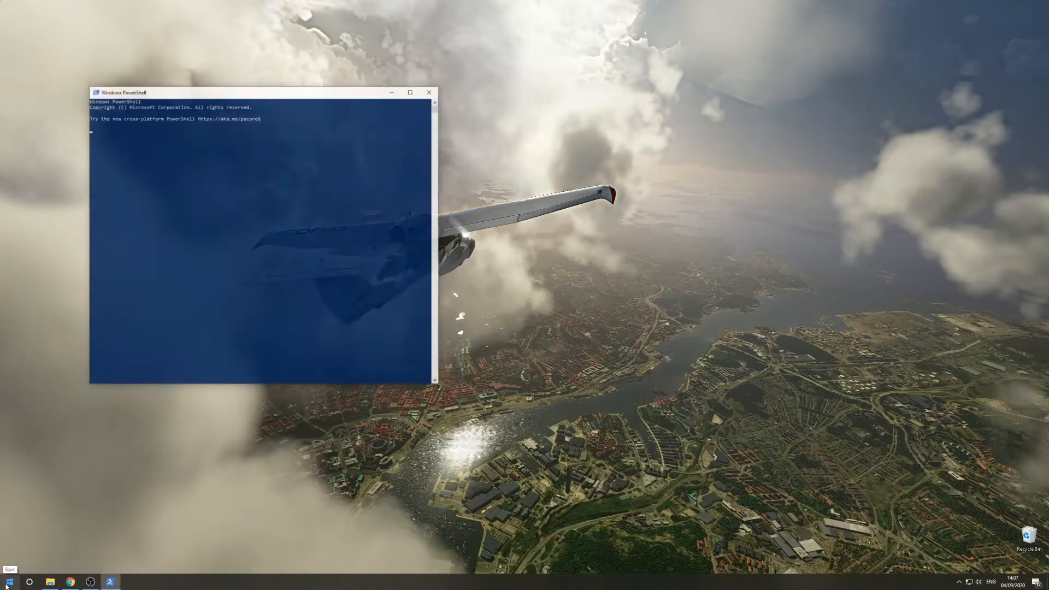
type("dotnet")
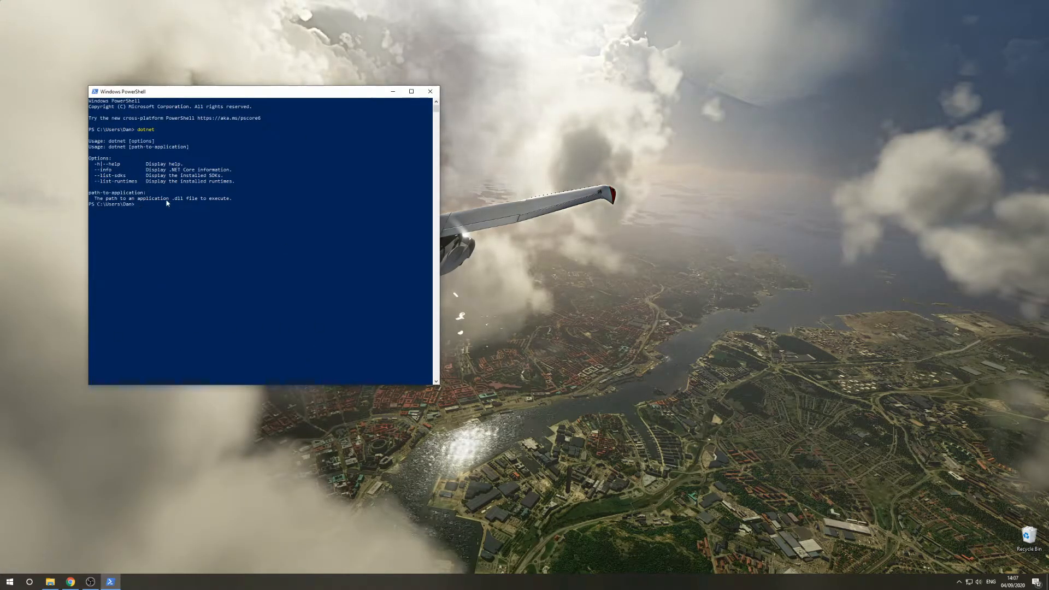
left_click_drag(89, 140, 241, 198)
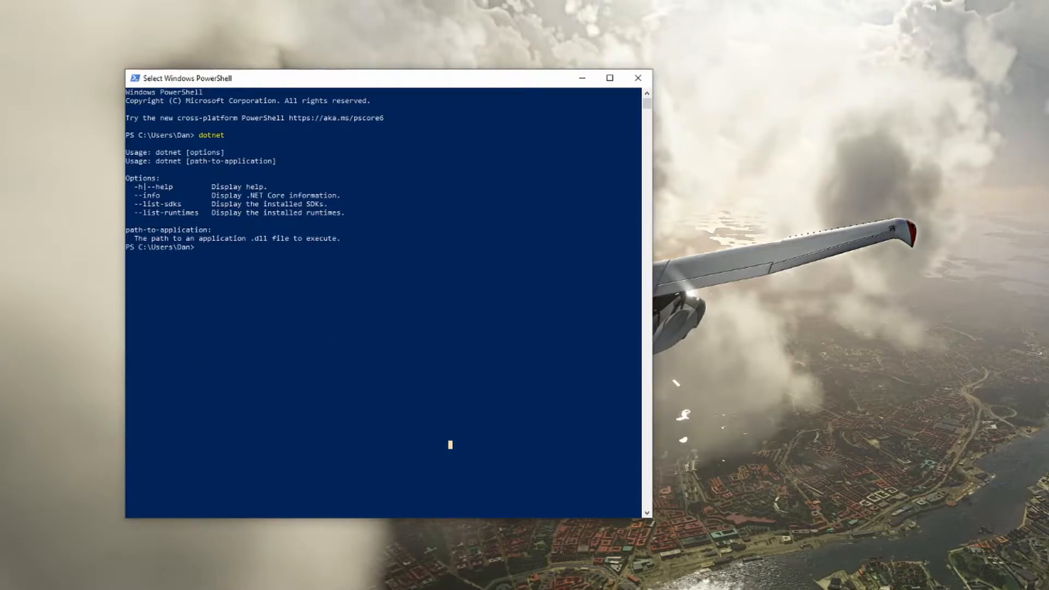
mouse_move(360, 276)
type("dotnet tool")
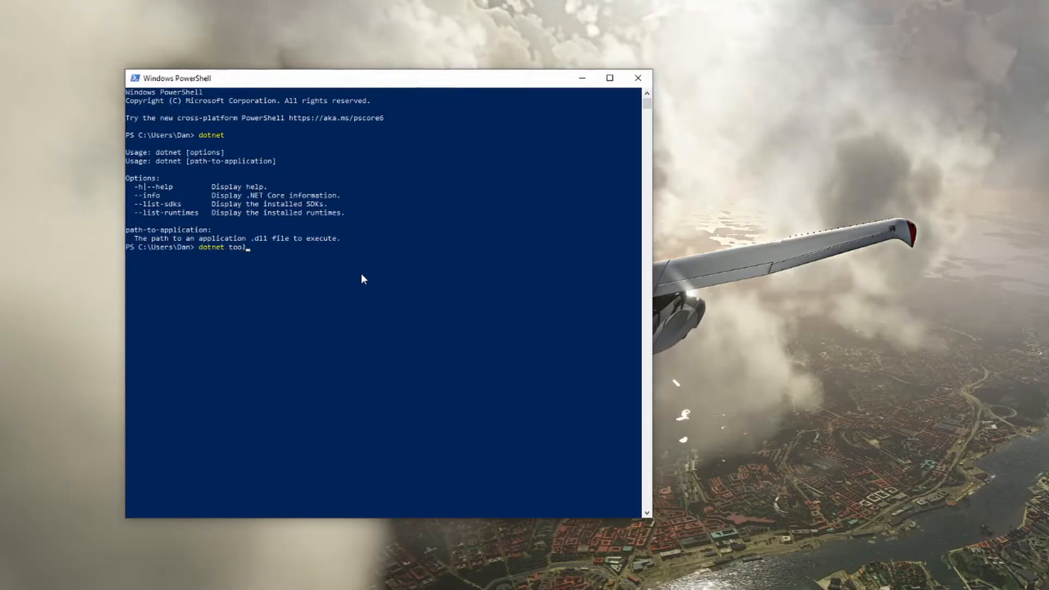
Globally install the dotnet-mgcb-editor tool and wait for the success message.
type("install -g")
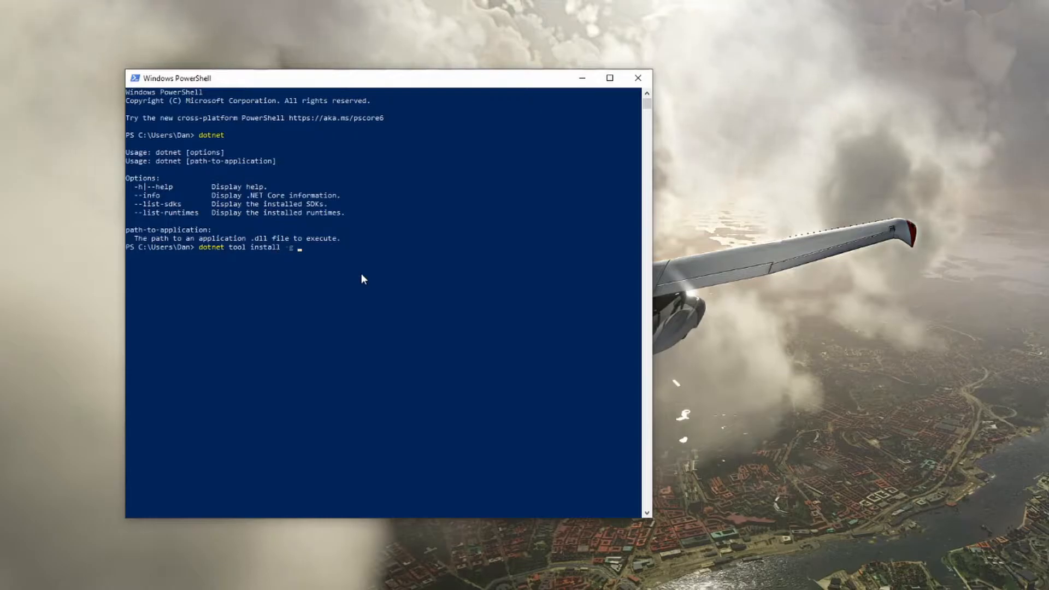
type("dotnet-md")
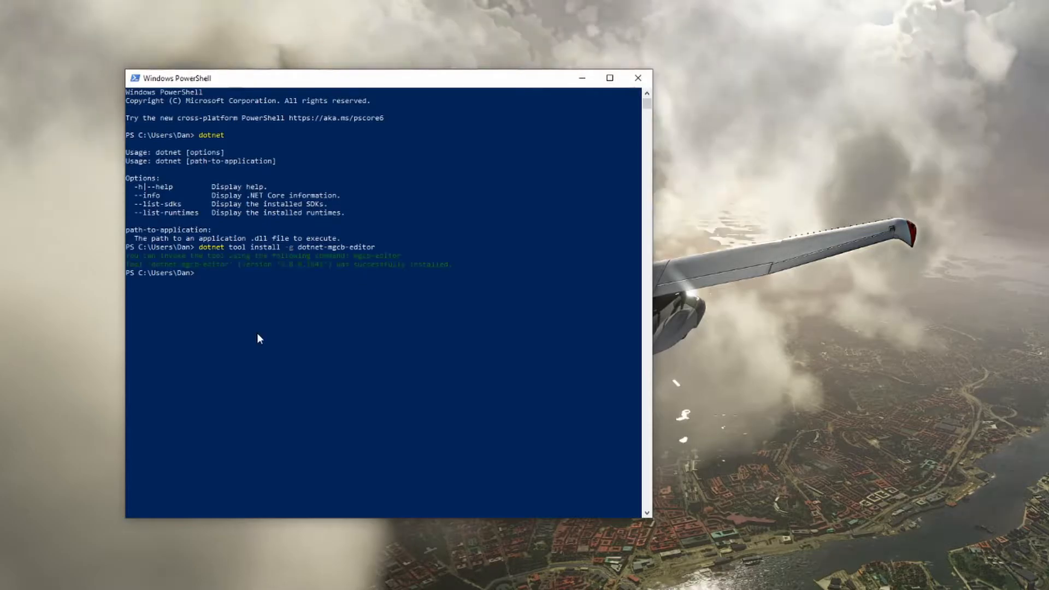
mouse_move(147, 261)
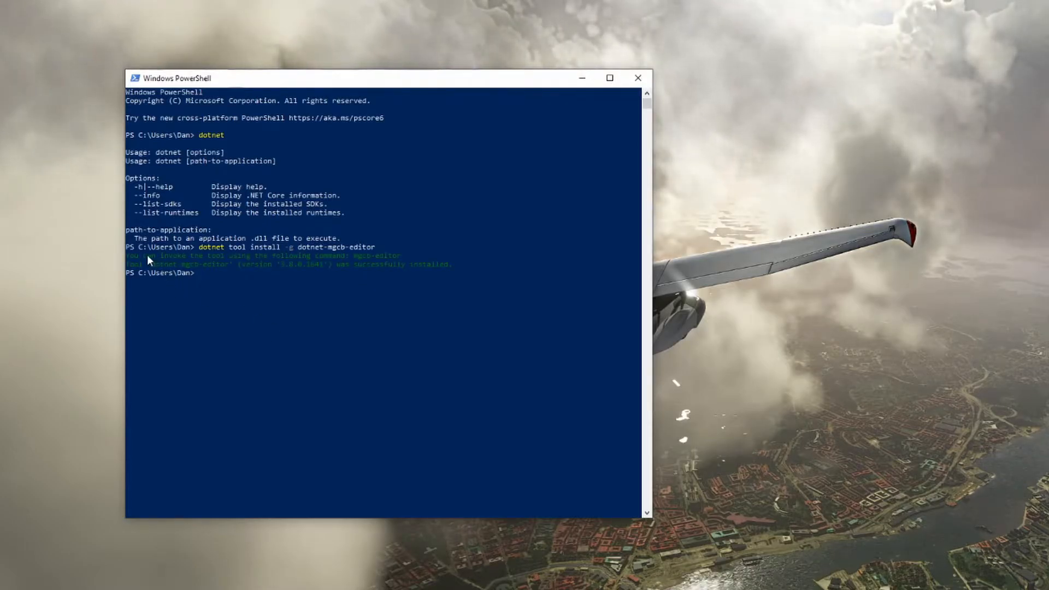
left_click_drag(128, 256, 408, 264)
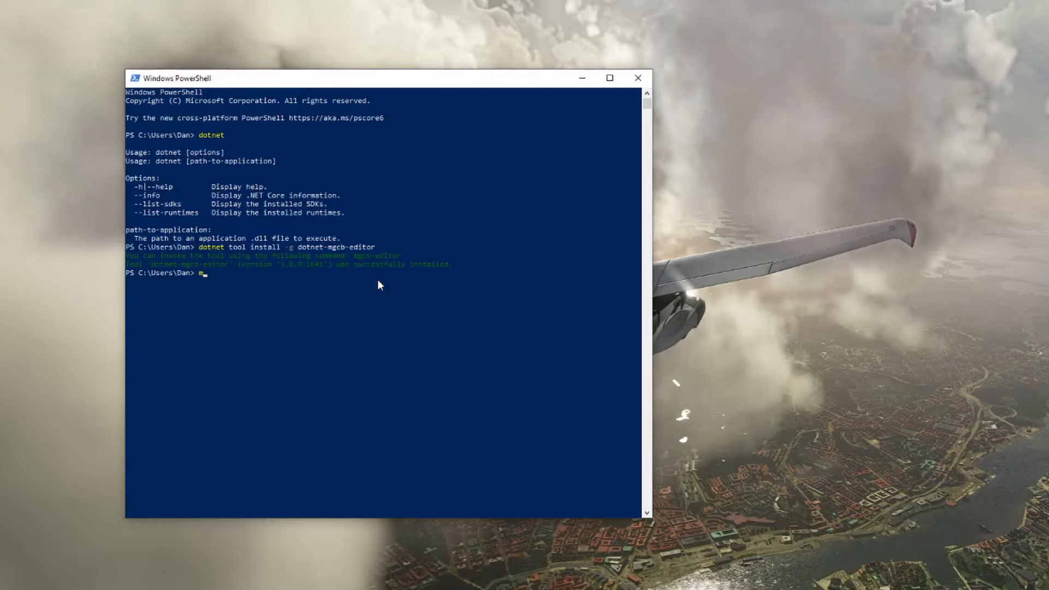
Run mgcb-editor --register to associate .mgcb files, then launch the MGCB Editor.
type("mgcb-editor")
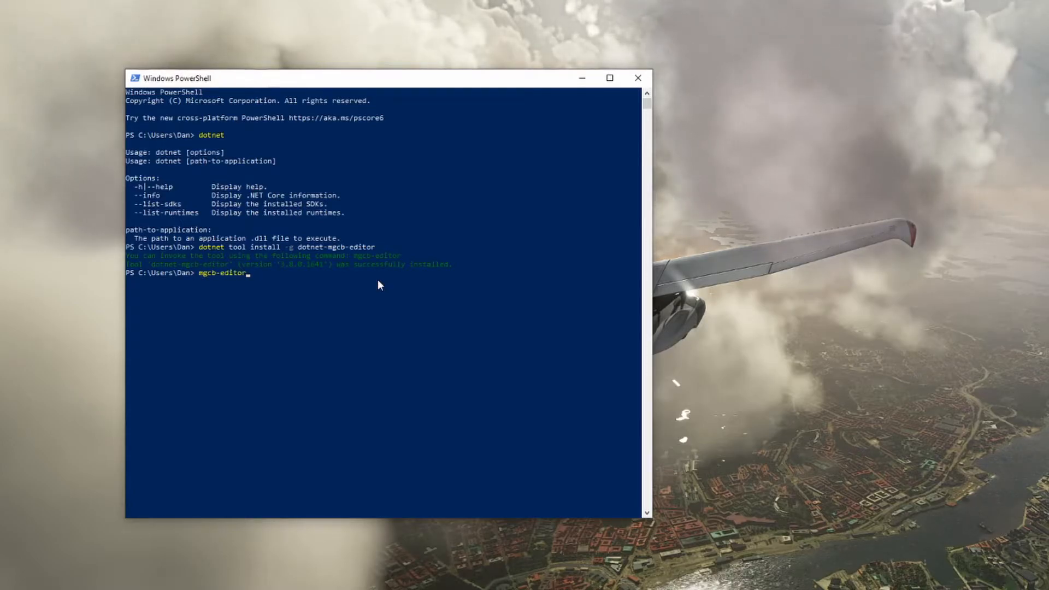
type("--register")
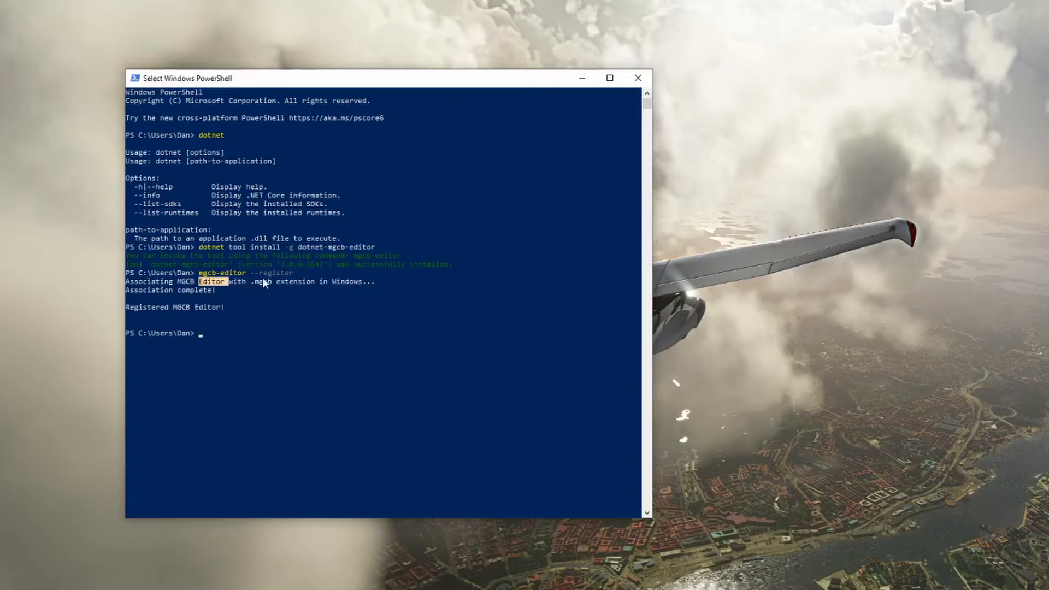
mouse_move(269, 323)
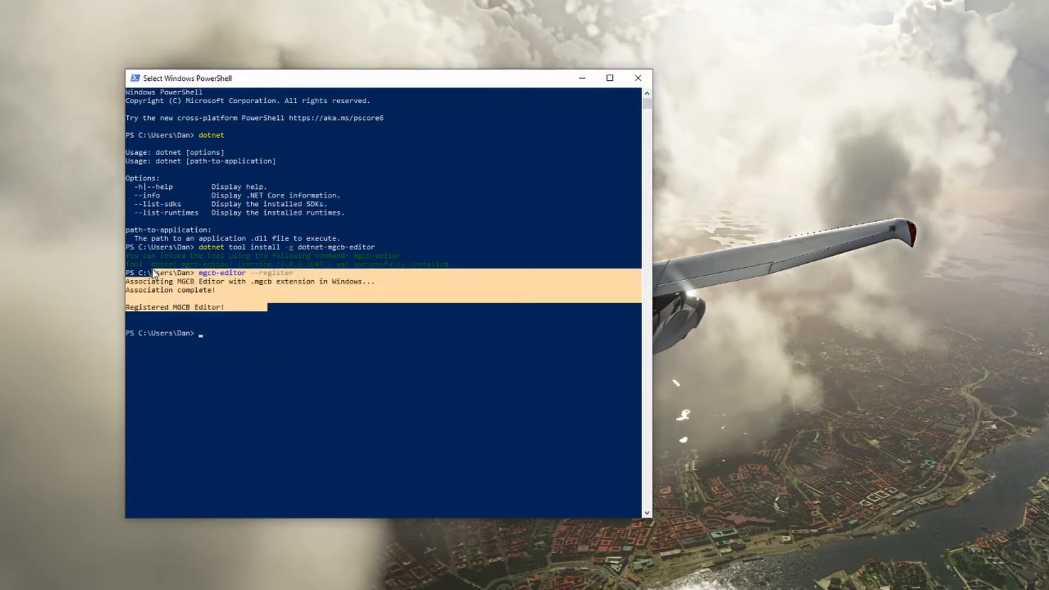
type("mgc")
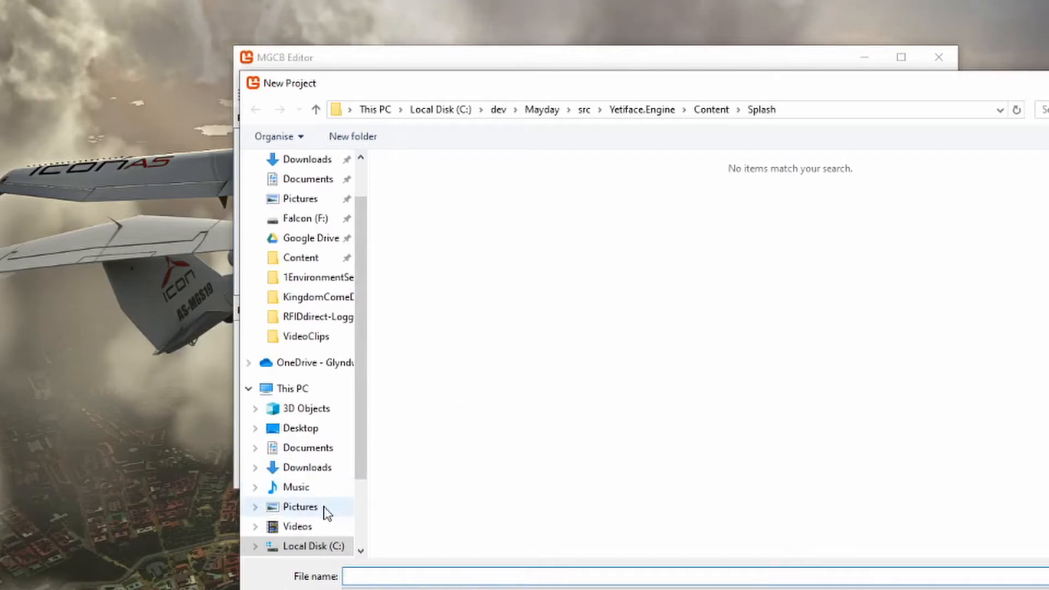
Save the new project as 'content' in the Pictures folder.
left_click(300, 507)
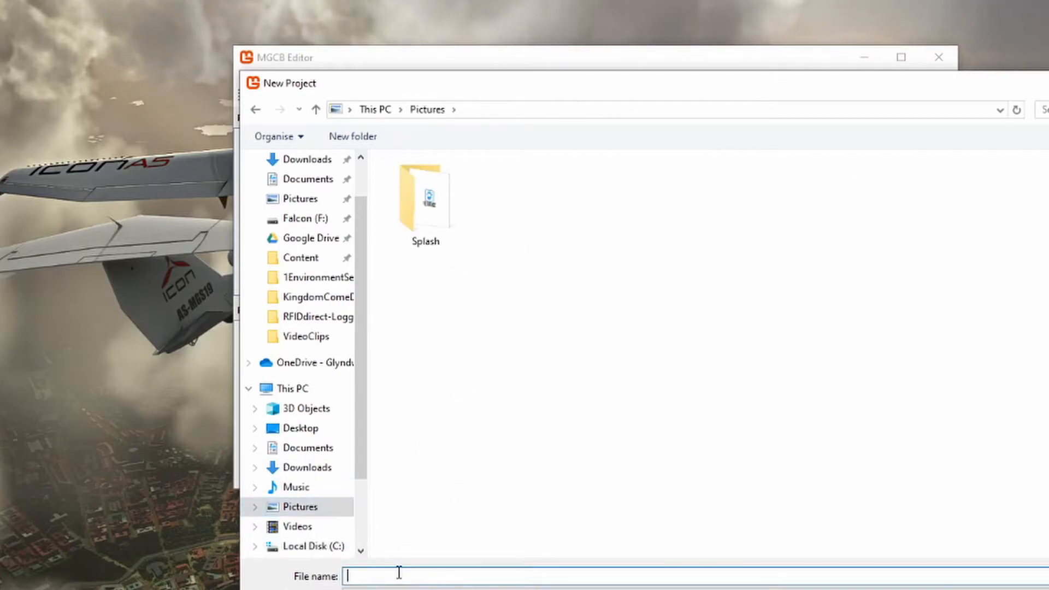
type("content")
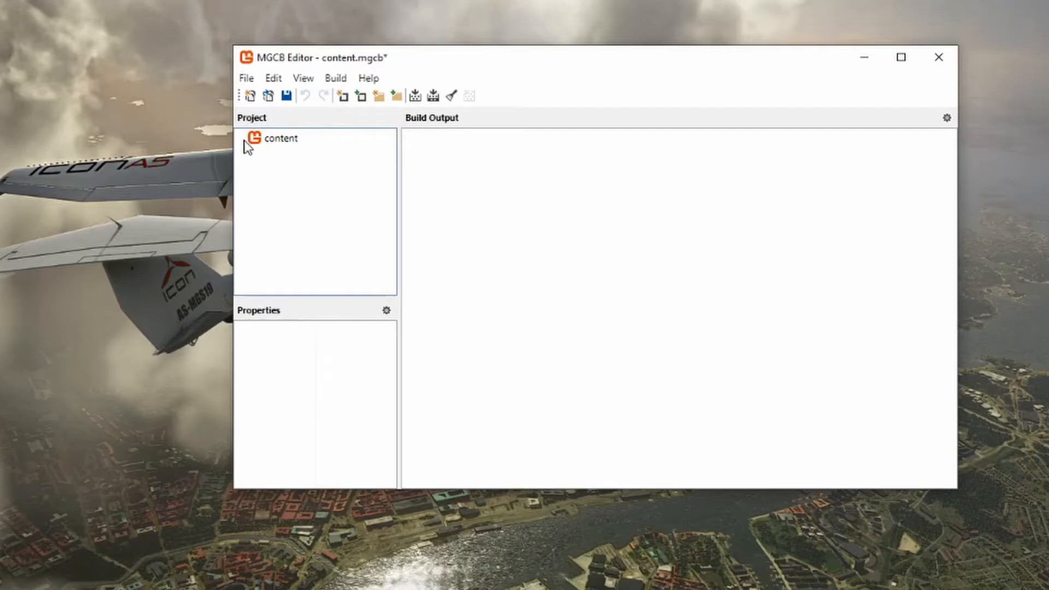
mouse_move(392, 64)
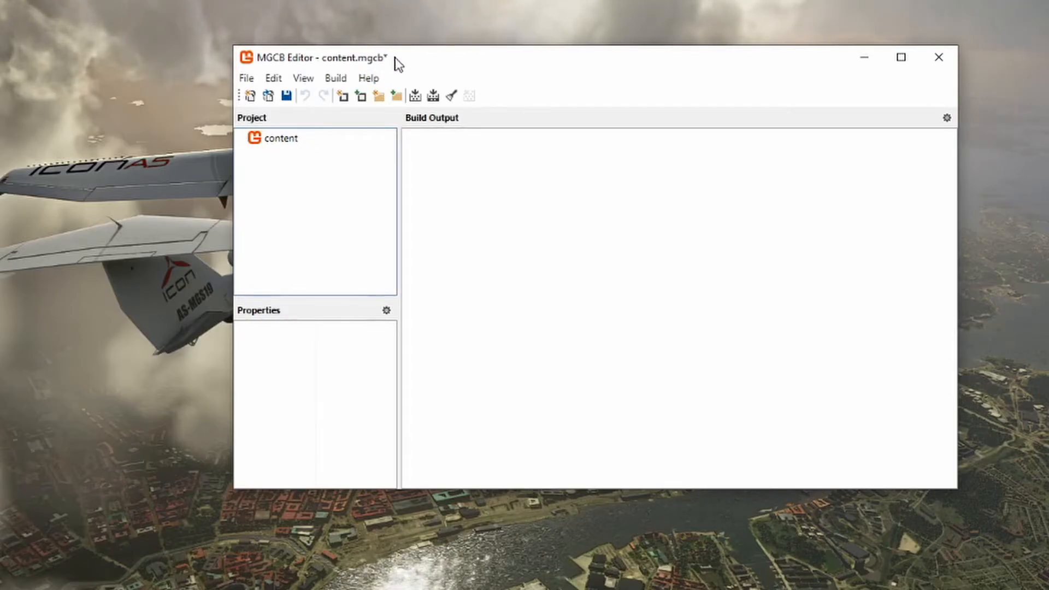
Save the content project, add Splash/splash.png as an existing item, and expand the tree.
left_click(246, 77)
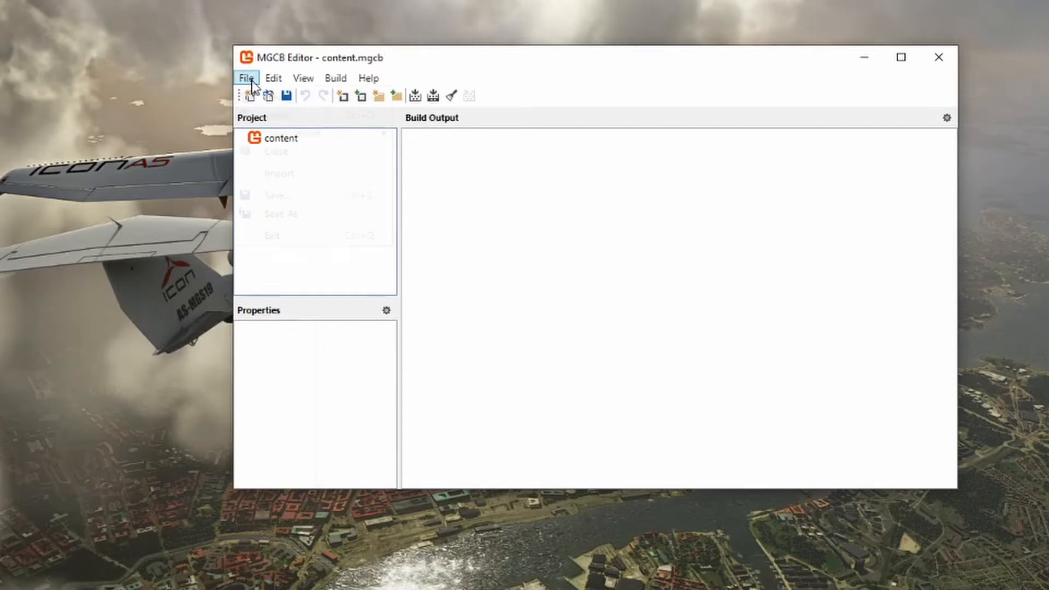
left_click(605, 223)
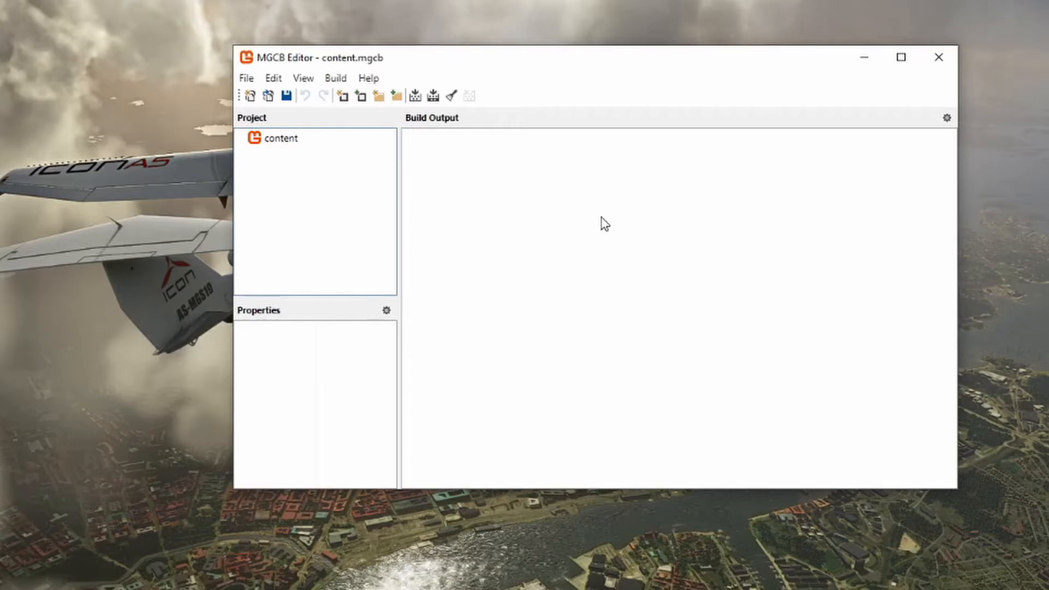
mouse_move(427, 510)
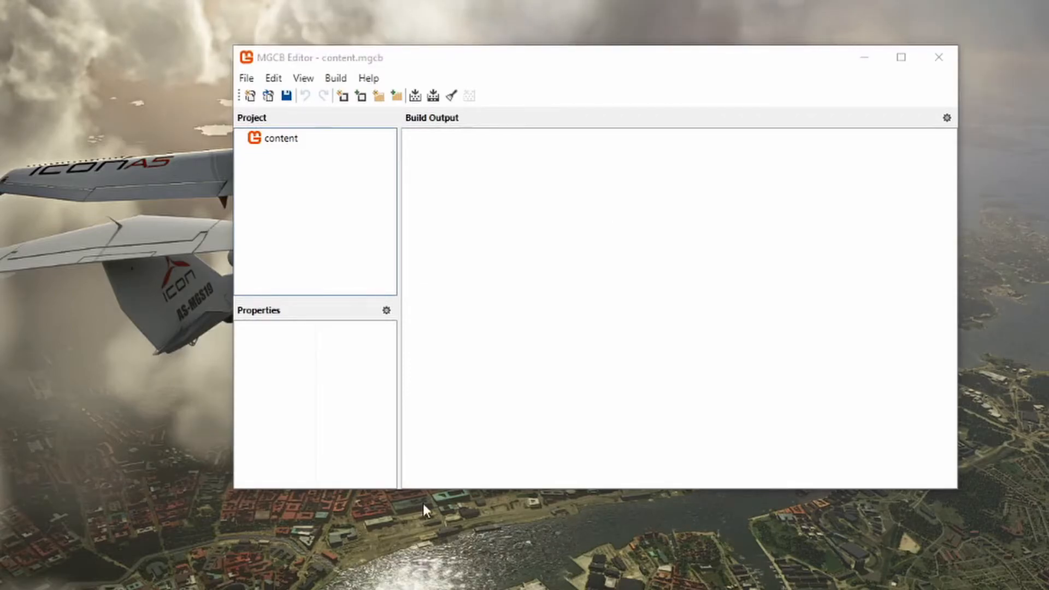
left_click(280, 138)
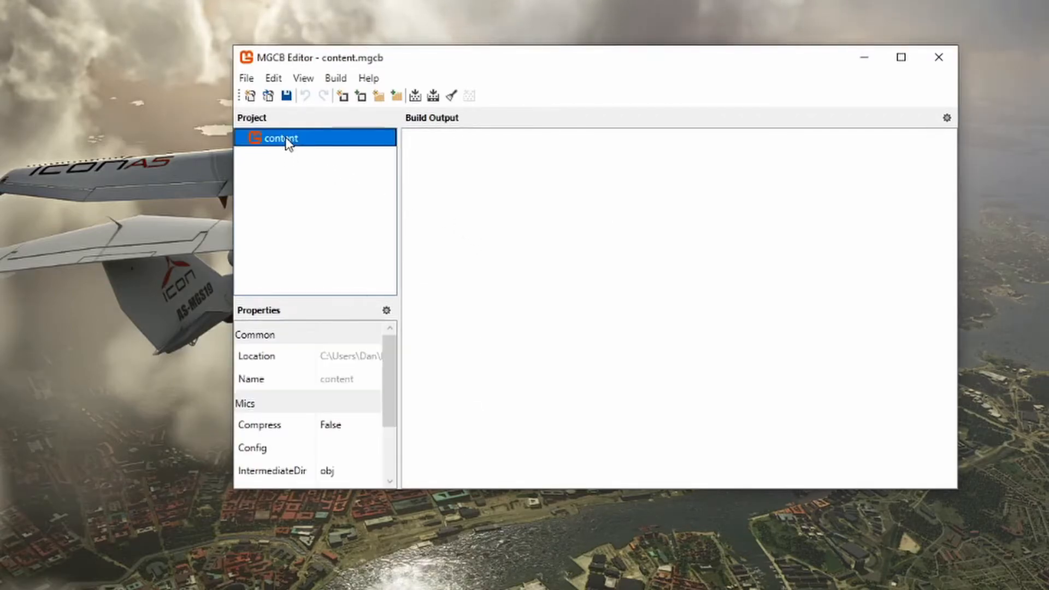
right_click(280, 137)
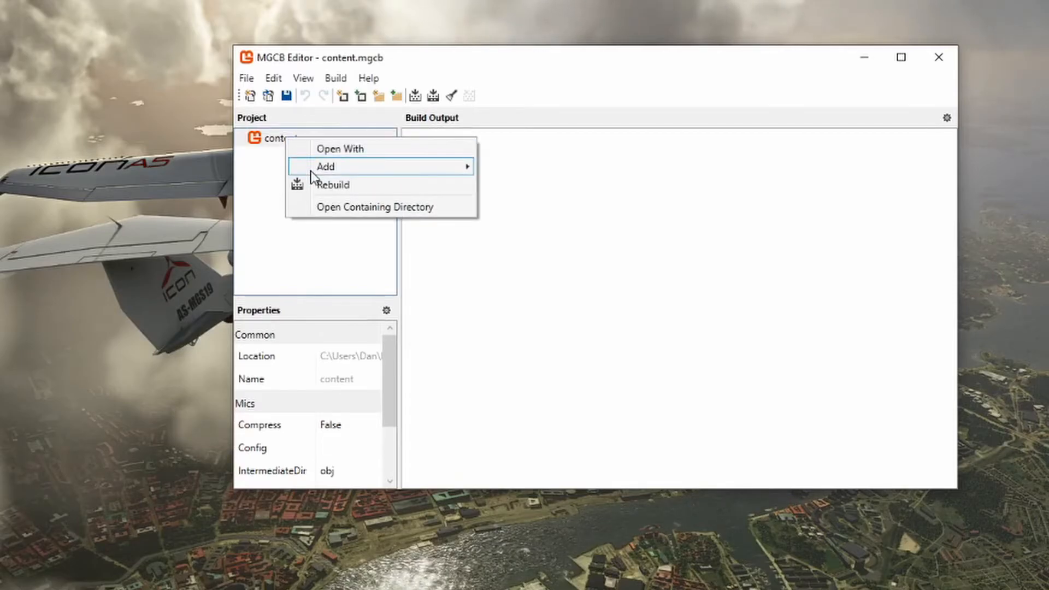
mouse_move(325, 166)
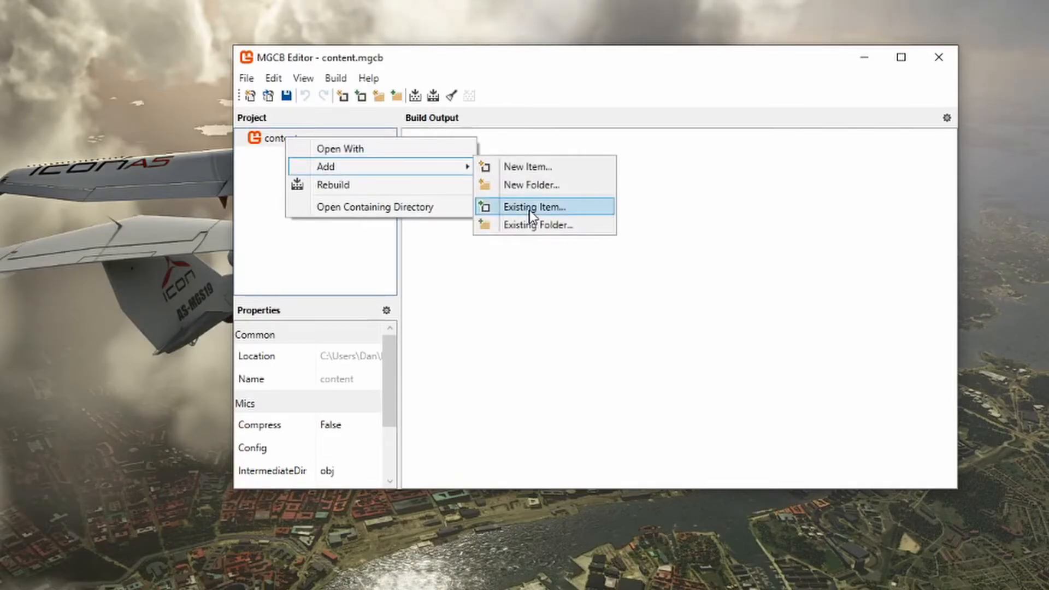
left_click(534, 207)
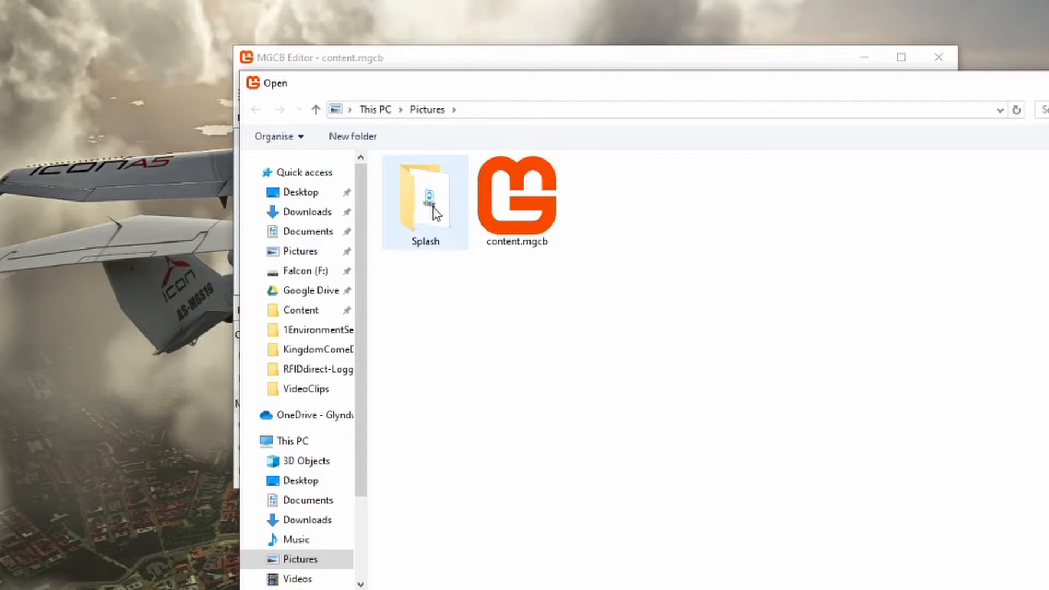
double_click(426, 200)
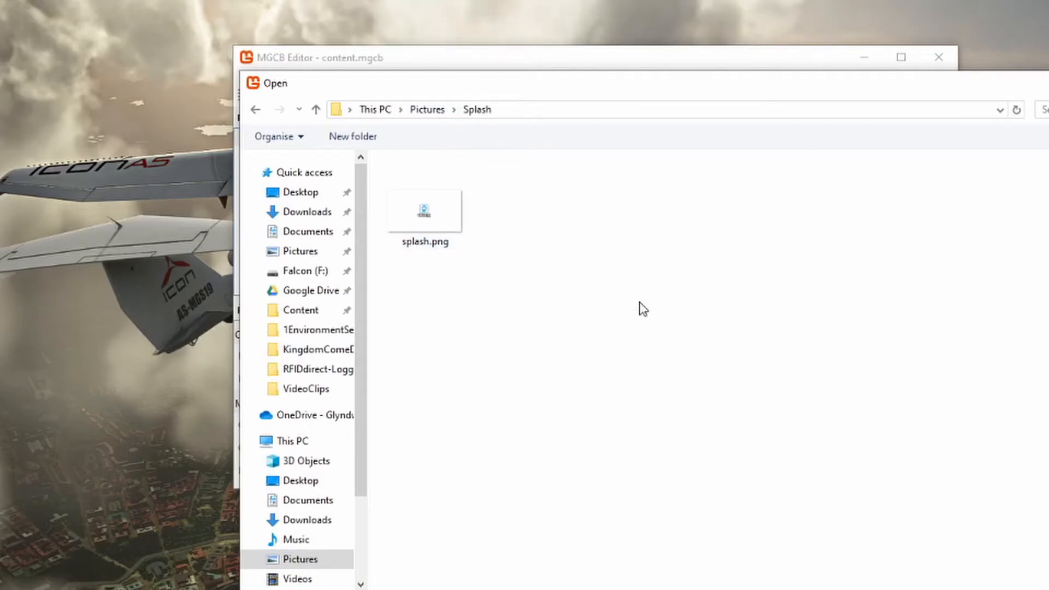
left_click(424, 211)
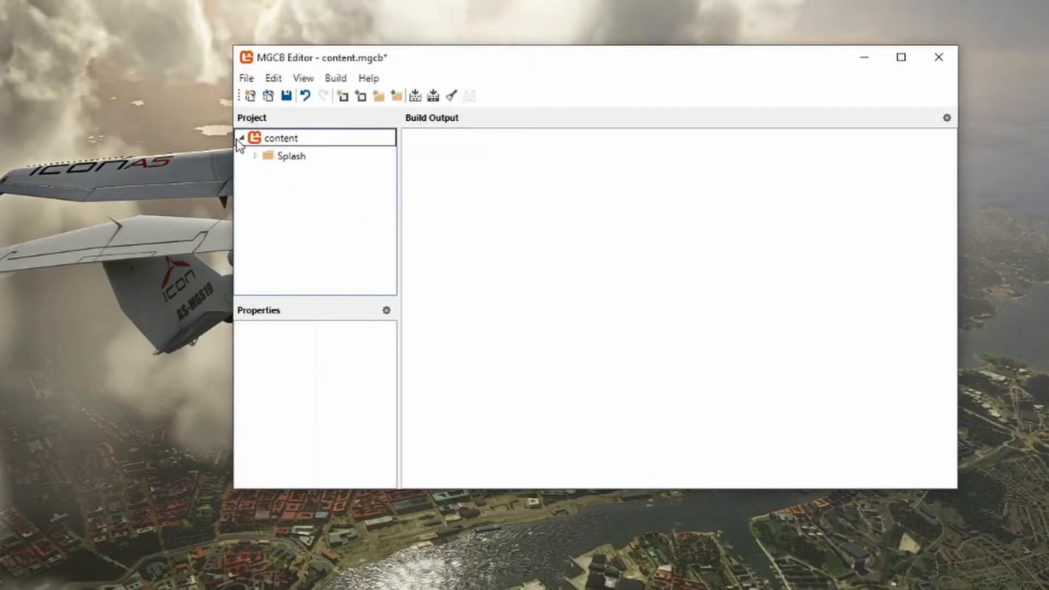
left_click(314, 173)
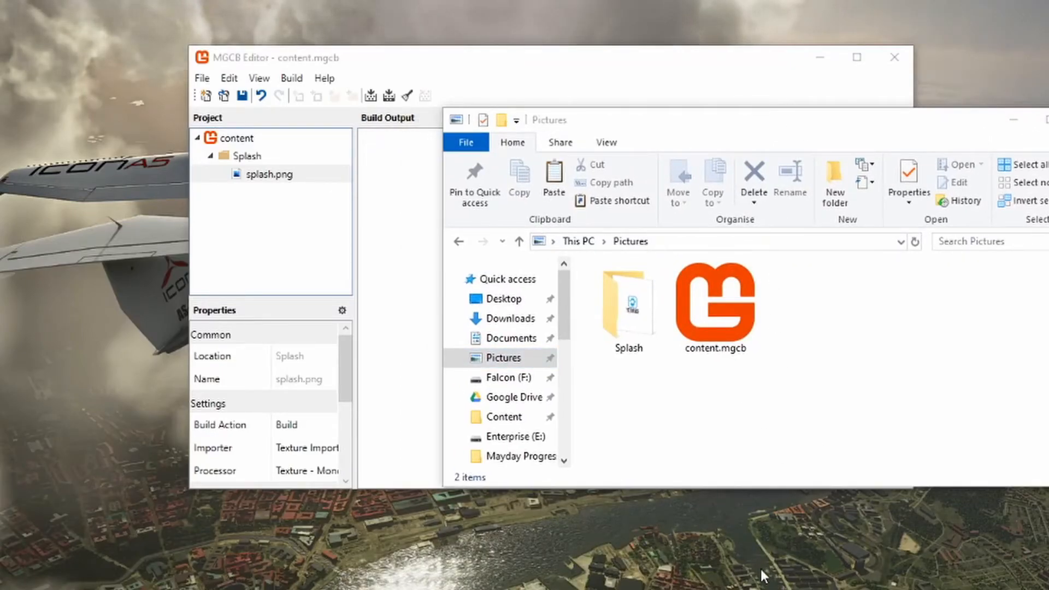
Check content.mgcb's Open with MGCB Editor option in Pictures, then dismiss the menu.
right_click(714, 307)
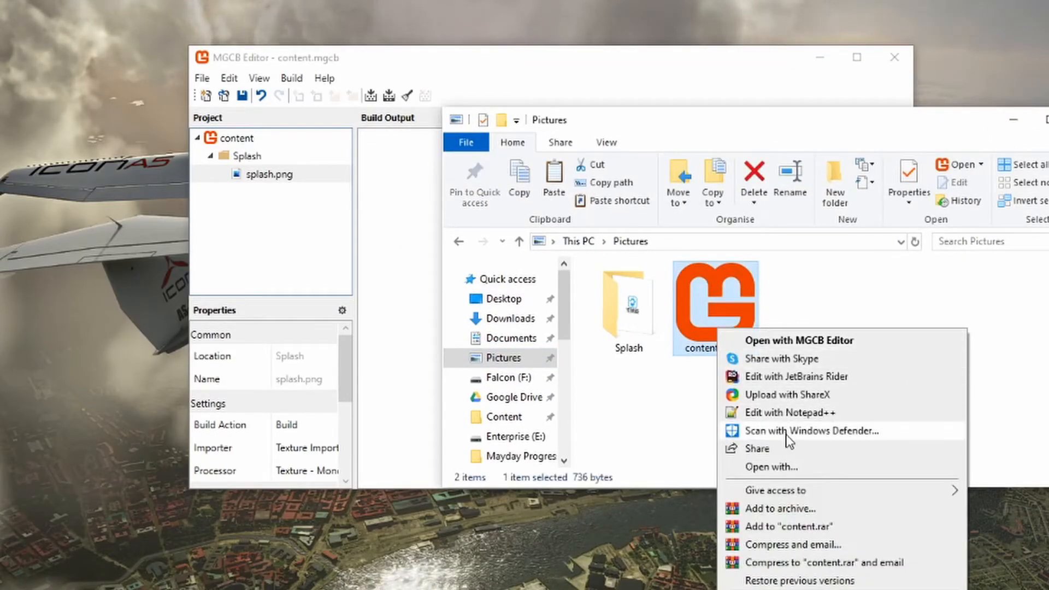
left_click(801, 420)
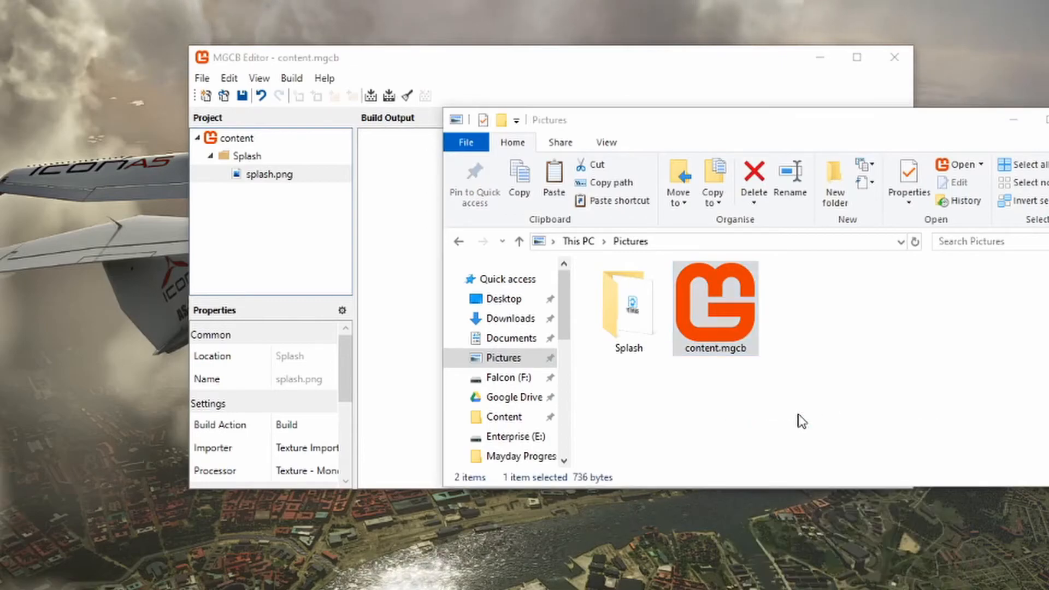